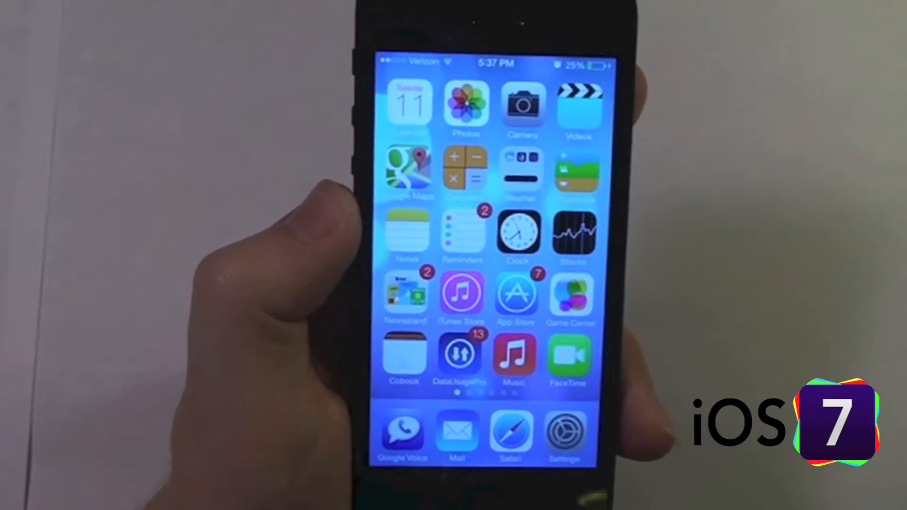
# Tap the Camera icon on the home screen to launch the square-mode camera
pyautogui.click(521, 103)
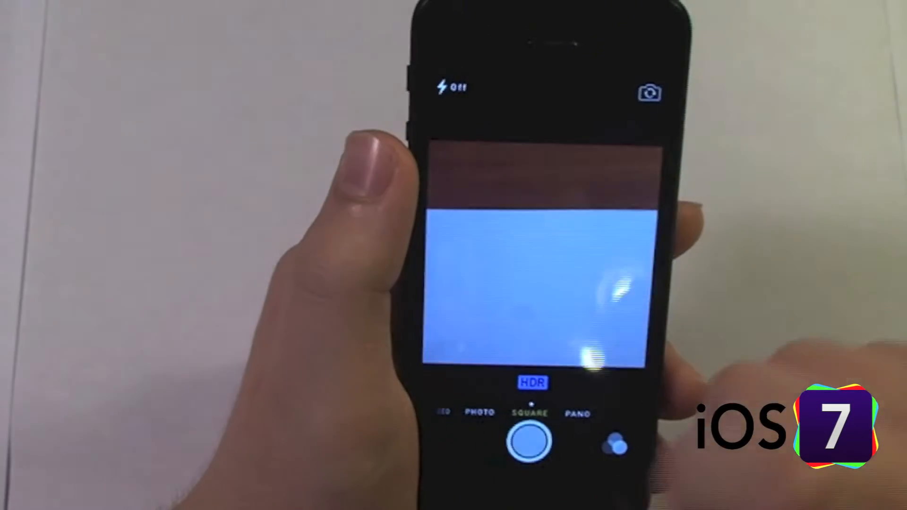
# Switch to VIDEO mode, then start and stop a short recording
pyautogui.click(529, 441)
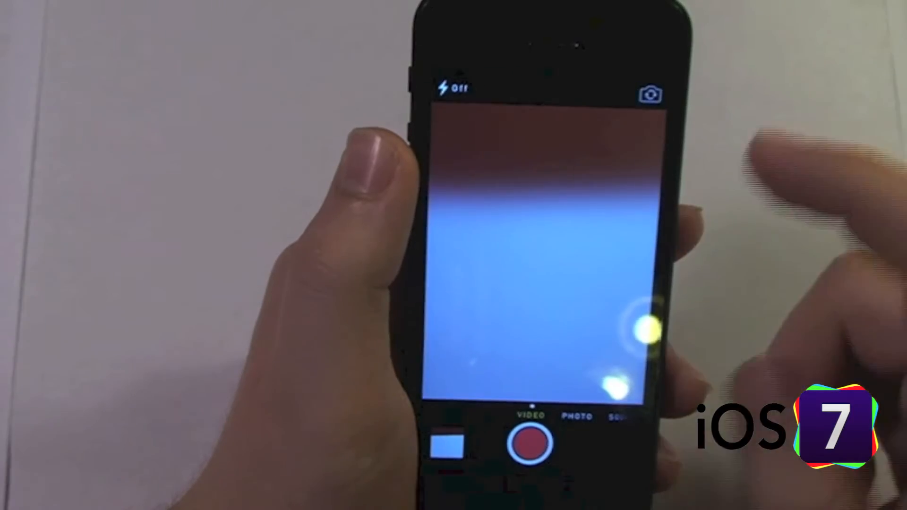
pyautogui.click(532, 443)
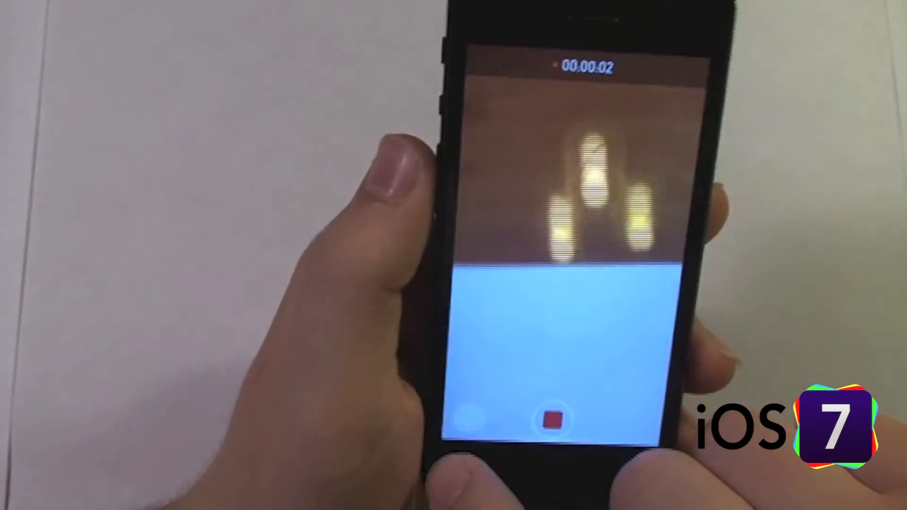
pyautogui.click(539, 420)
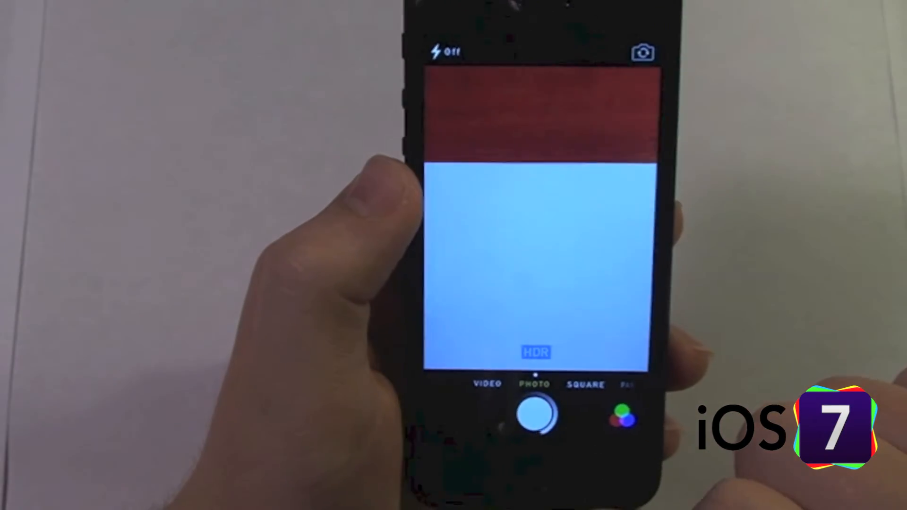
# Swipe the mode strip from PHOTO past SQUARE to PANO
pyautogui.click(620, 415)
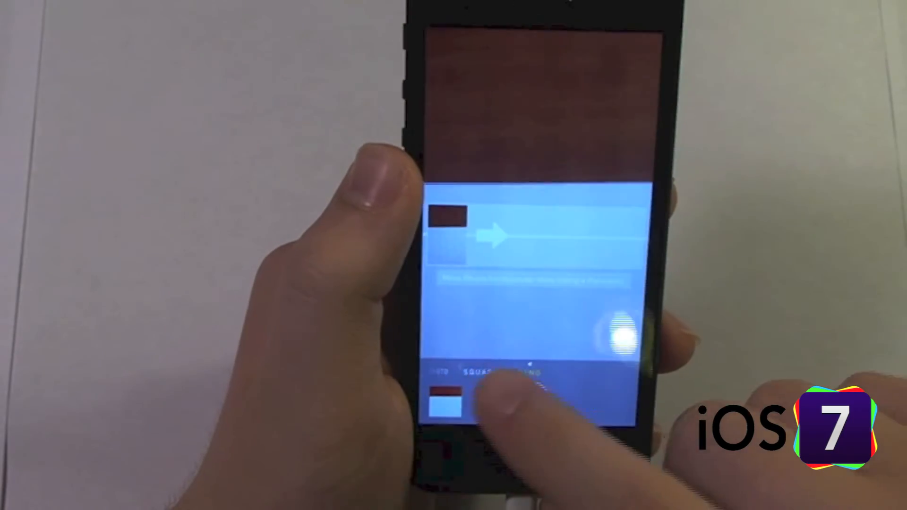
pyautogui.click(530, 401)
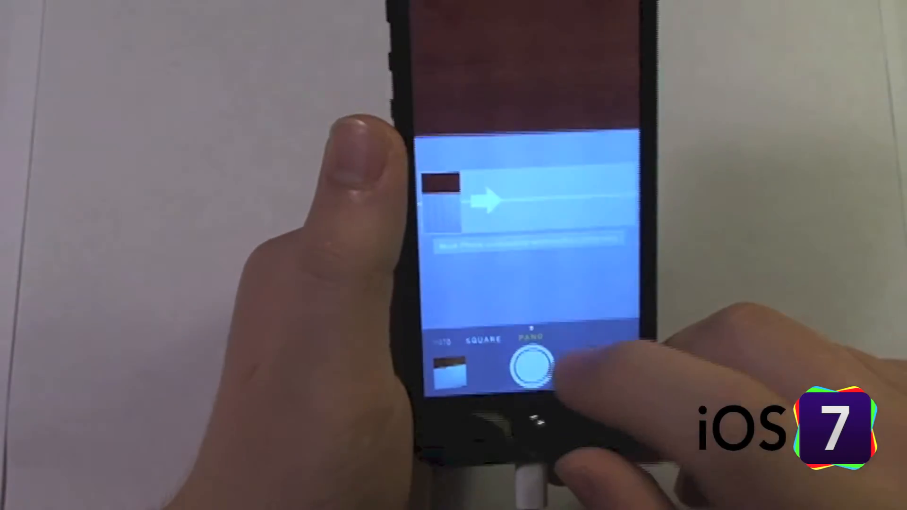
# Start the panorama capture, sweep along the arrow, and finish the shot
pyautogui.click(533, 364)
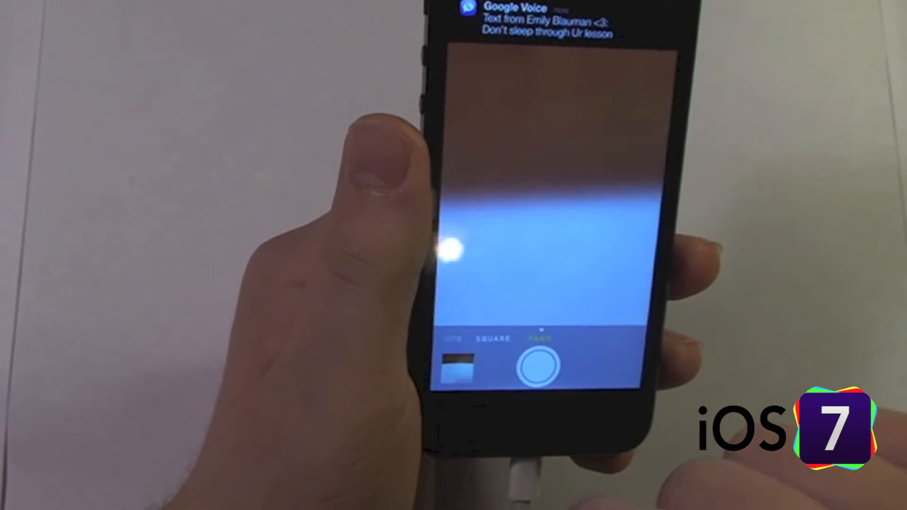
pyautogui.click(542, 366)
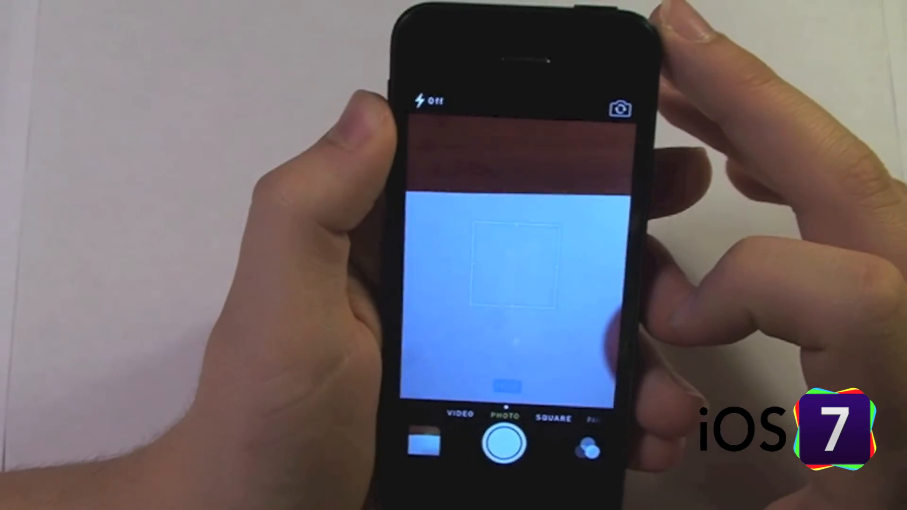
# Set the flash to Auto and return to PANO mode via SQUARE
pyautogui.click(428, 101)
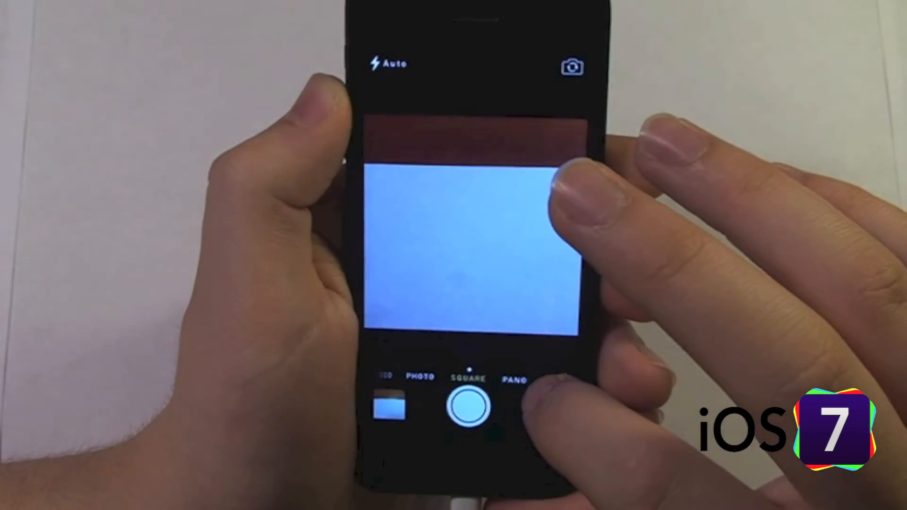
pyautogui.click(514, 380)
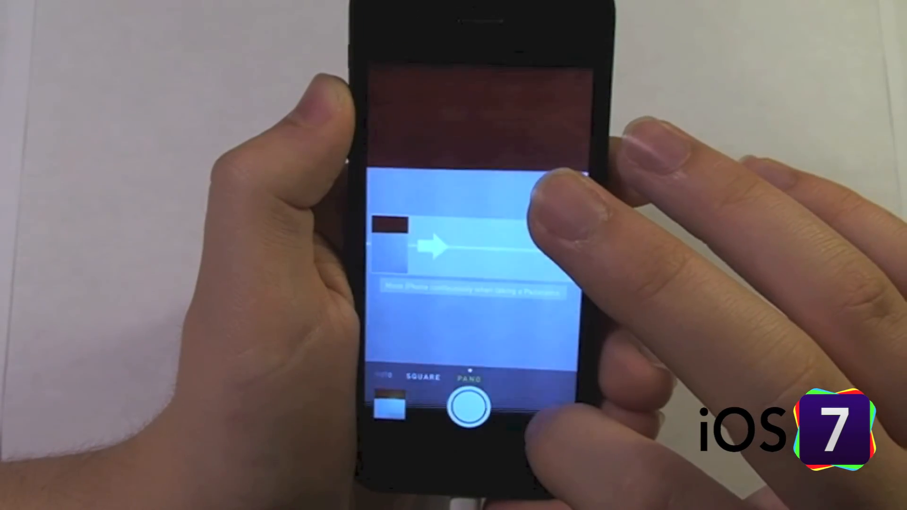